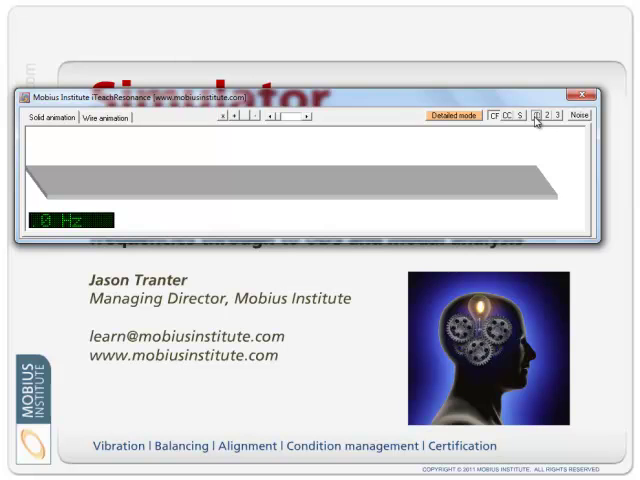
Start the solid beam animation and step the driving frequency up to about 10 Hz
left_click(544, 116)
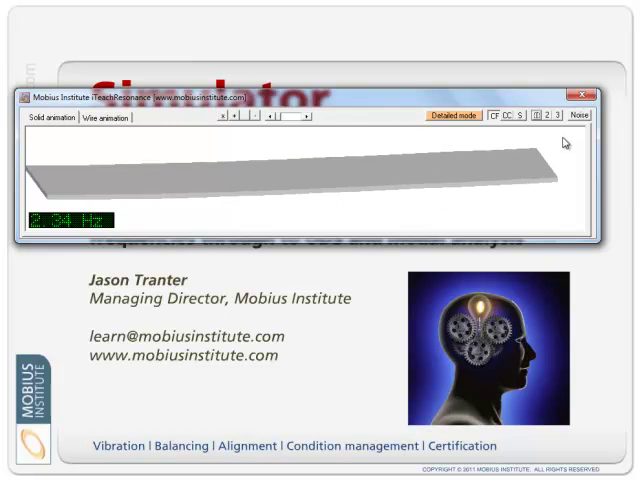
left_click(552, 116)
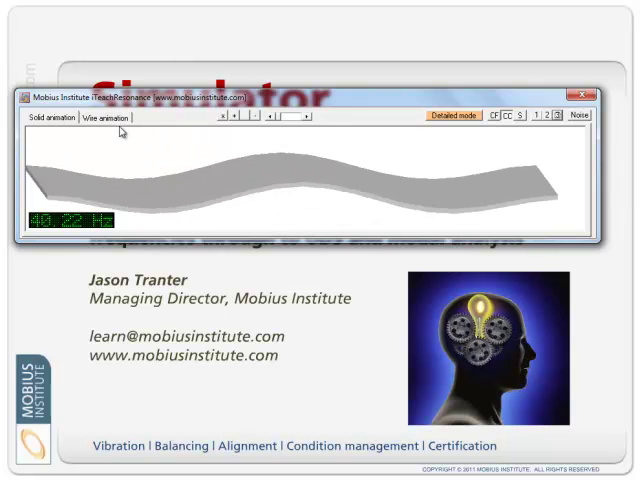
left_click(100, 116)
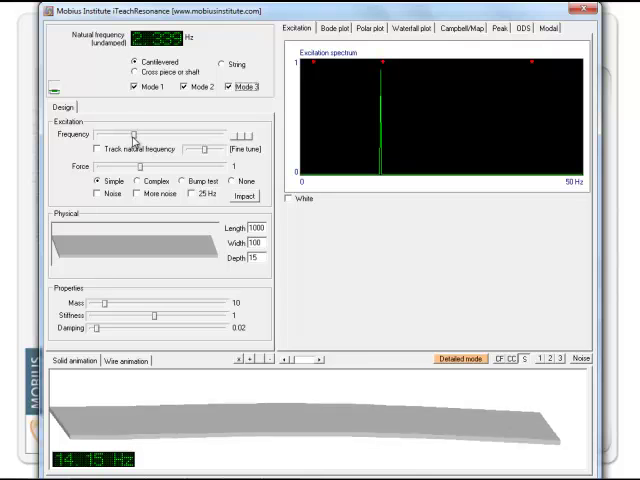
Sweep the Frequency slider so the beam bends in a new shape near 14 Hz
left_click_drag(128, 132, 112, 132)
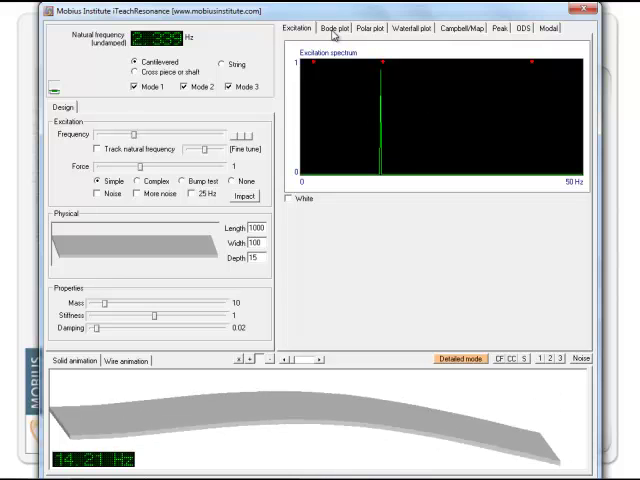
Show the Bode plot with the beam's three magnitude peaks and phase shifts
left_click(334, 28)
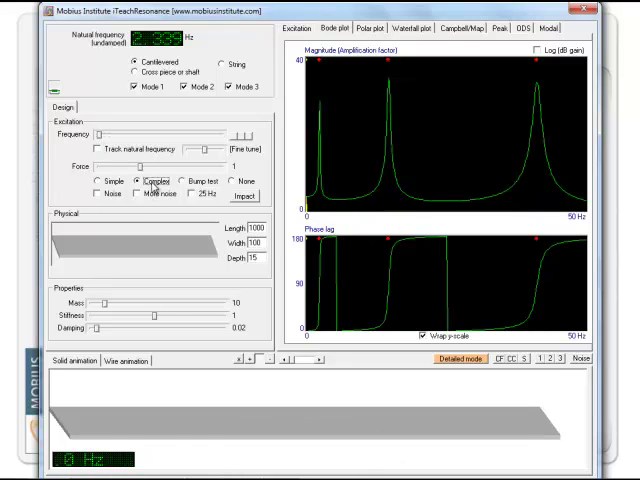
Apply a complex excitation force and view its response on the Bode plot
left_click(300, 28)
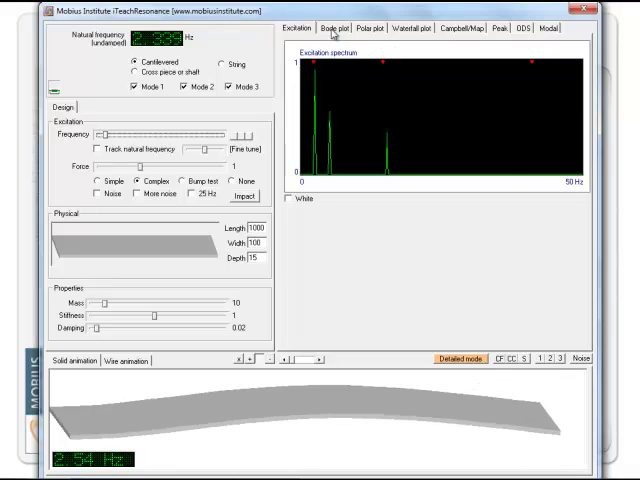
left_click(328, 28)
type("30")
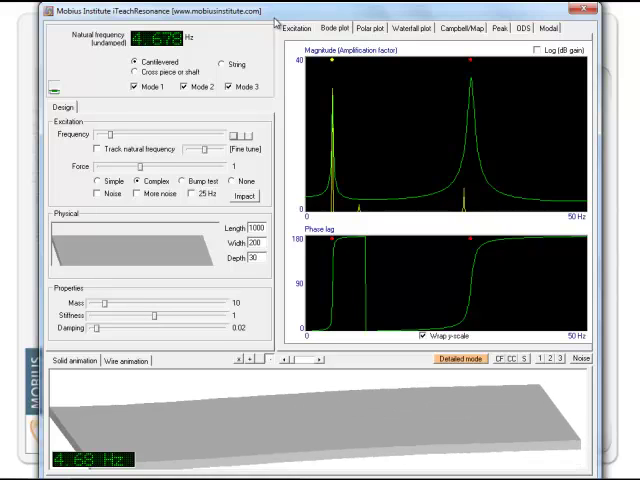
Show the polar Nyquist diagram of the beam's response loops
left_click(366, 28)
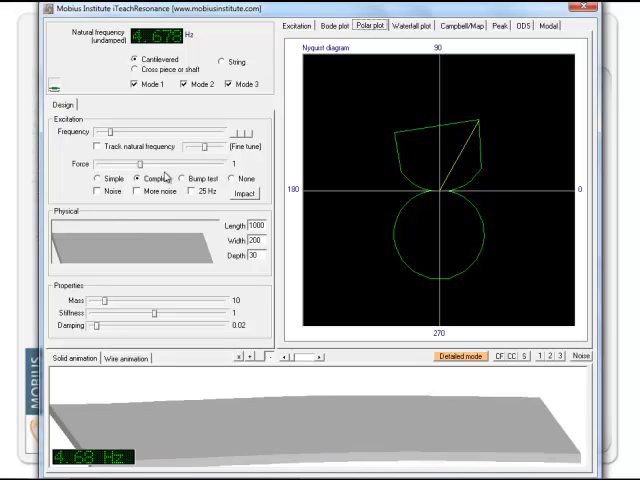
Show the waterfall cascade of spectra, then the peak-hold averaged spectrum
left_click(252, 256)
type("15")
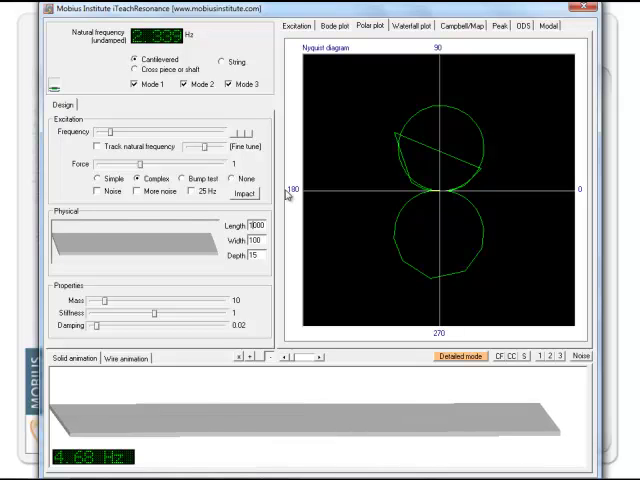
left_click(348, 24)
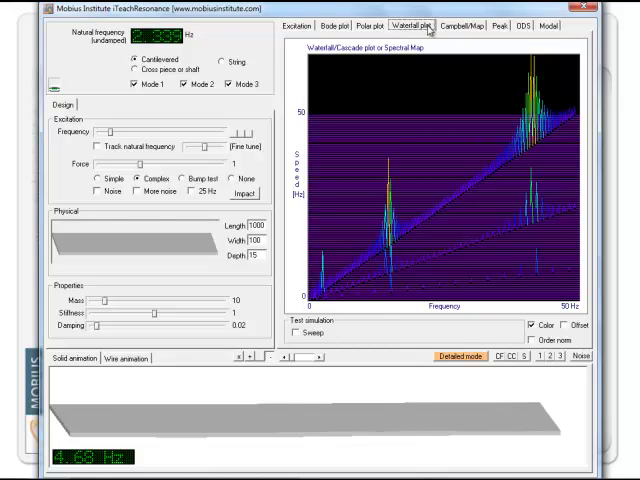
left_click(496, 24)
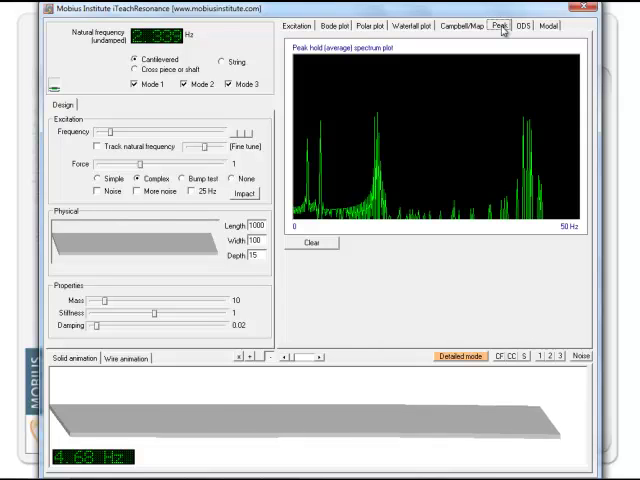
Switch to the ODS view and record time traces from points along the beam
left_click(528, 26)
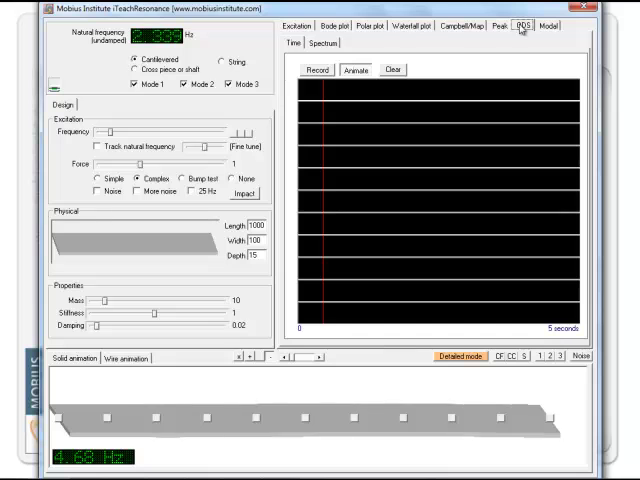
mouse_move(316, 84)
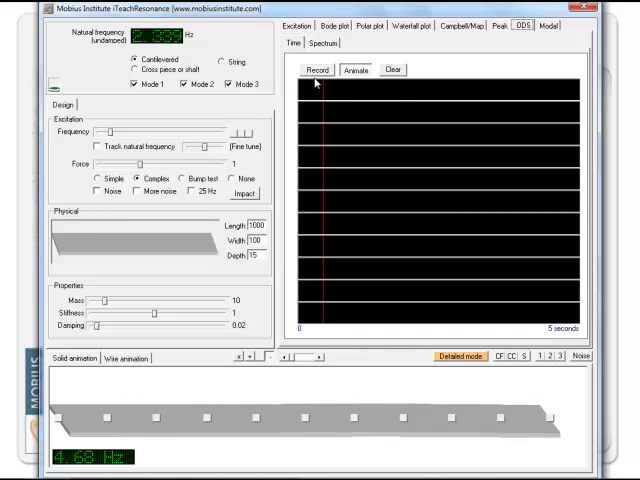
left_click(316, 68)
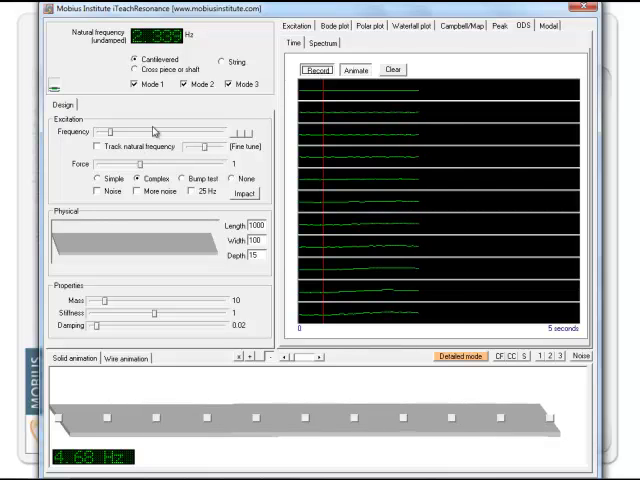
Return to the Bode plot of magnitude amplification and phase lag
left_click(324, 24)
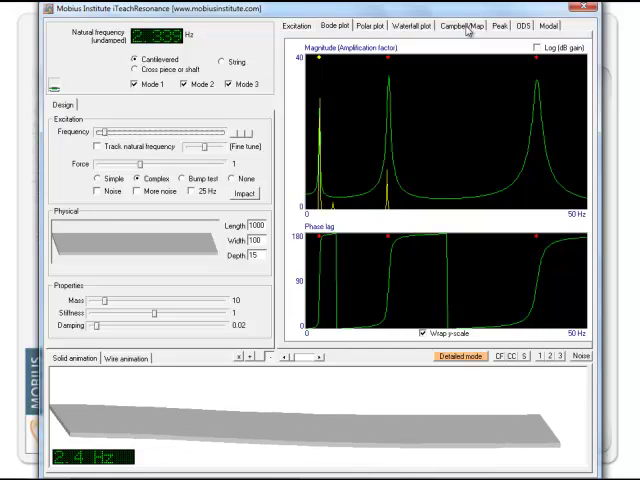
Go back to the ODS view and record five seconds of deflection traces
left_click(516, 26)
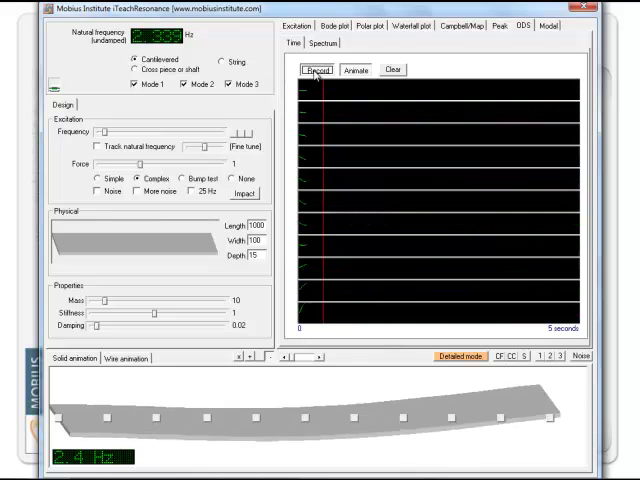
left_click(322, 68)
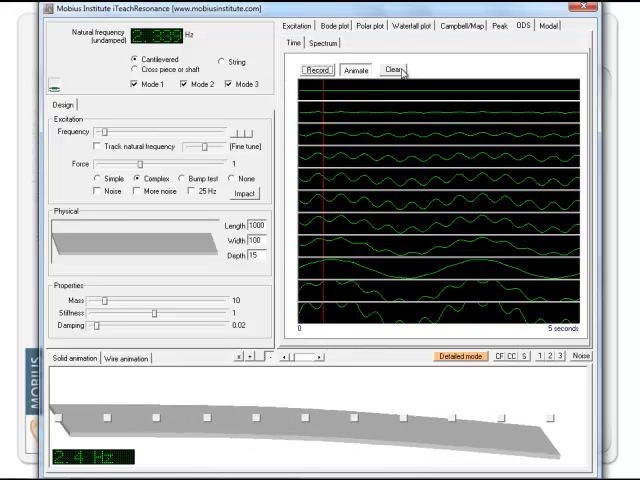
Animate the recorded traces so the beam replays its operating deflection shape
left_click(356, 68)
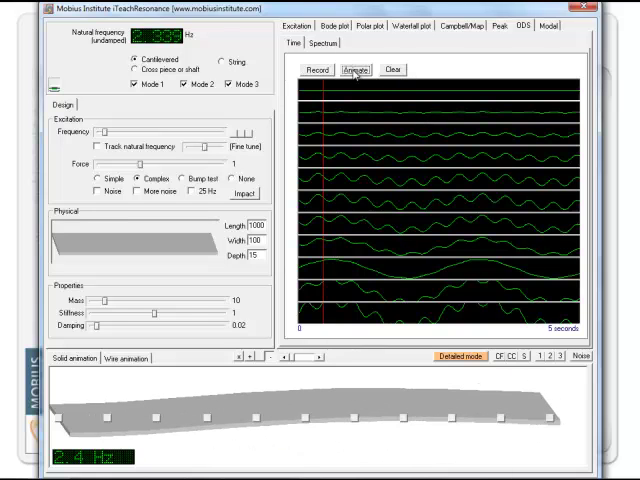
left_click(354, 68)
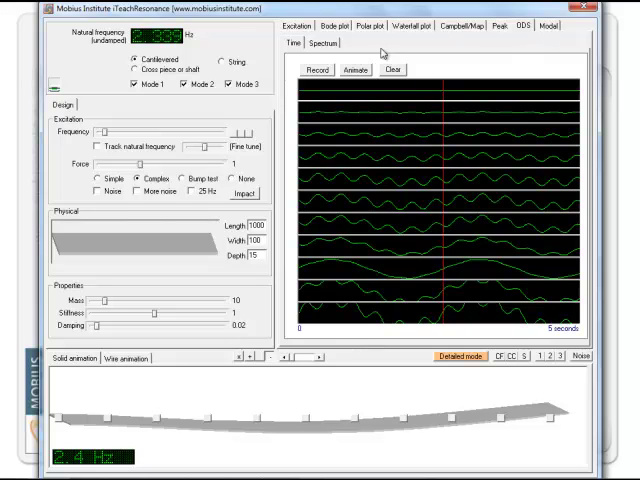
Show the Modal view with coherence, FRF magnitude and phase plots for the beam
left_click(316, 44)
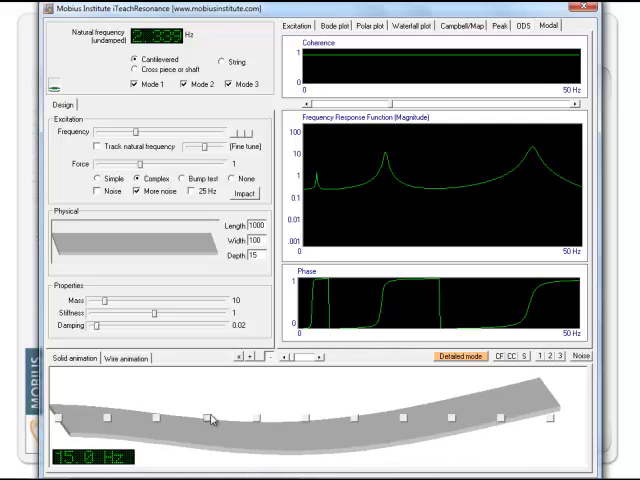
mouse_move(390, 108)
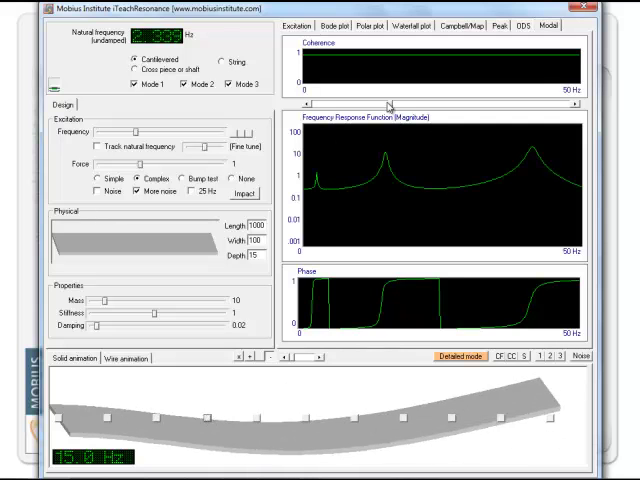